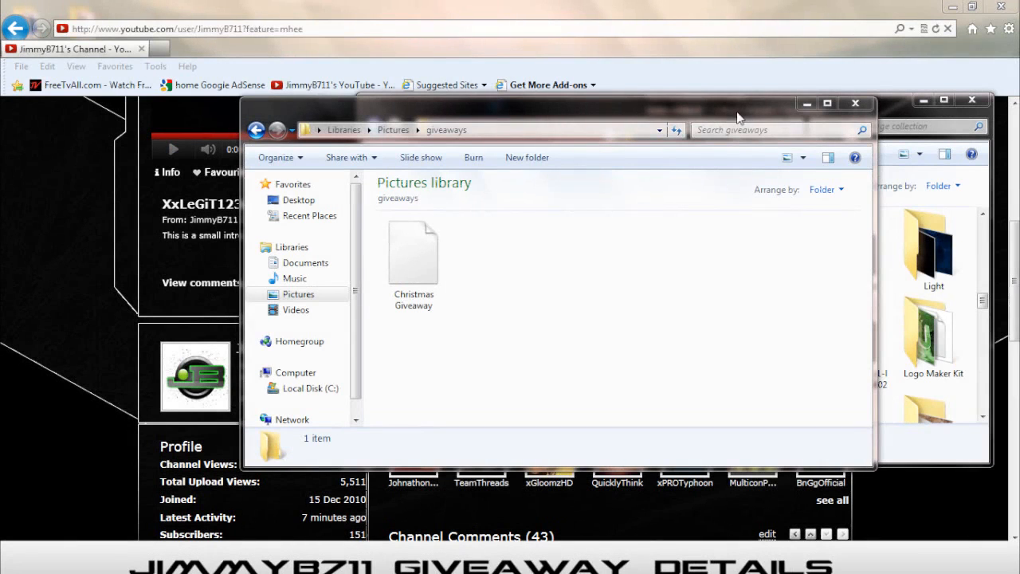
Select the Christmas Giveaway archive and bring up its right-click menu.
{"action": "left_click", "coordinate": [413, 255]}
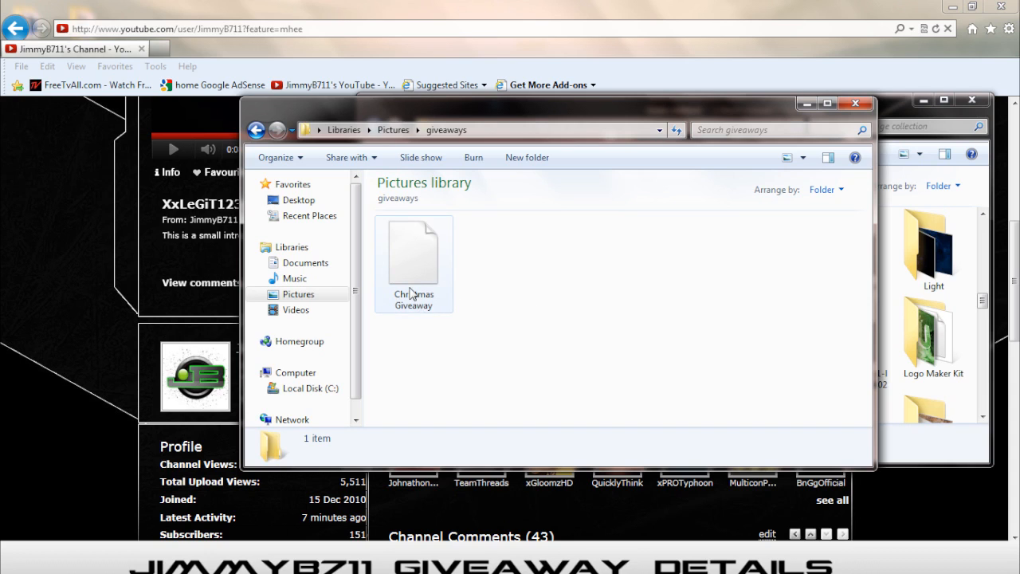
{"action": "mouse_move", "coordinate": [413, 263]}
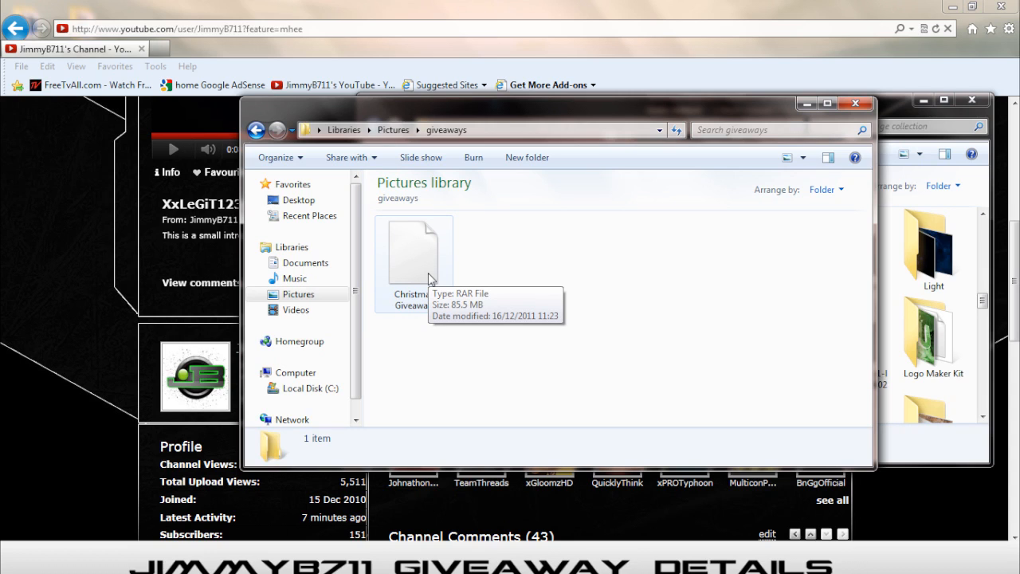
{"action": "right_click", "coordinate": [413, 262]}
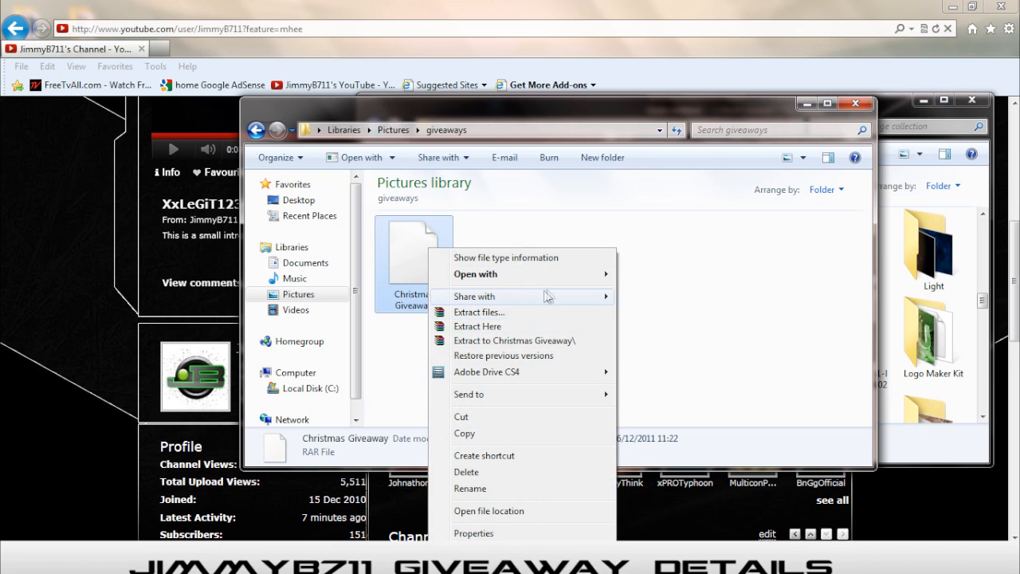
{"action": "mouse_move", "coordinate": [514, 340]}
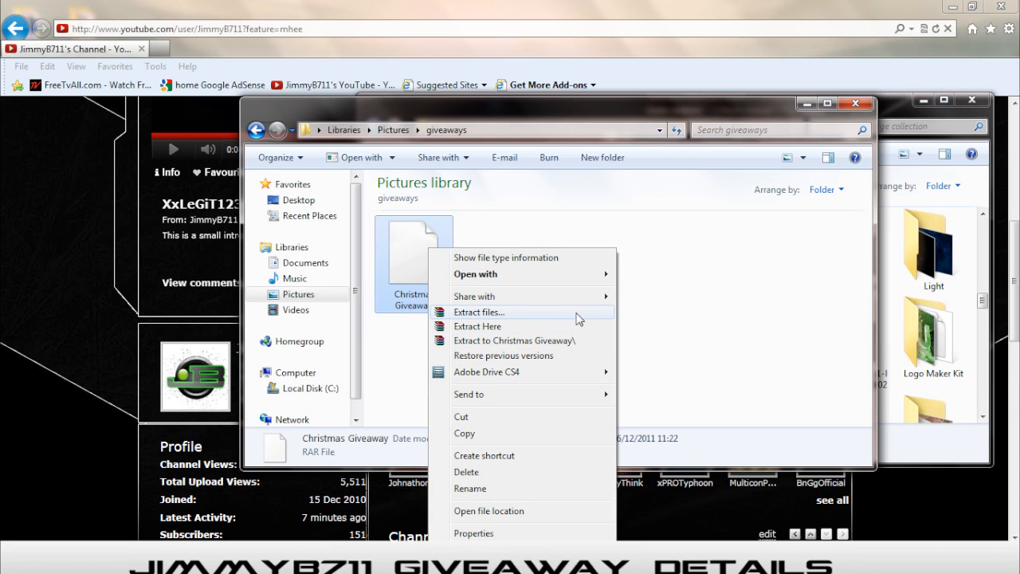
{"action": "mouse_move", "coordinate": [573, 342]}
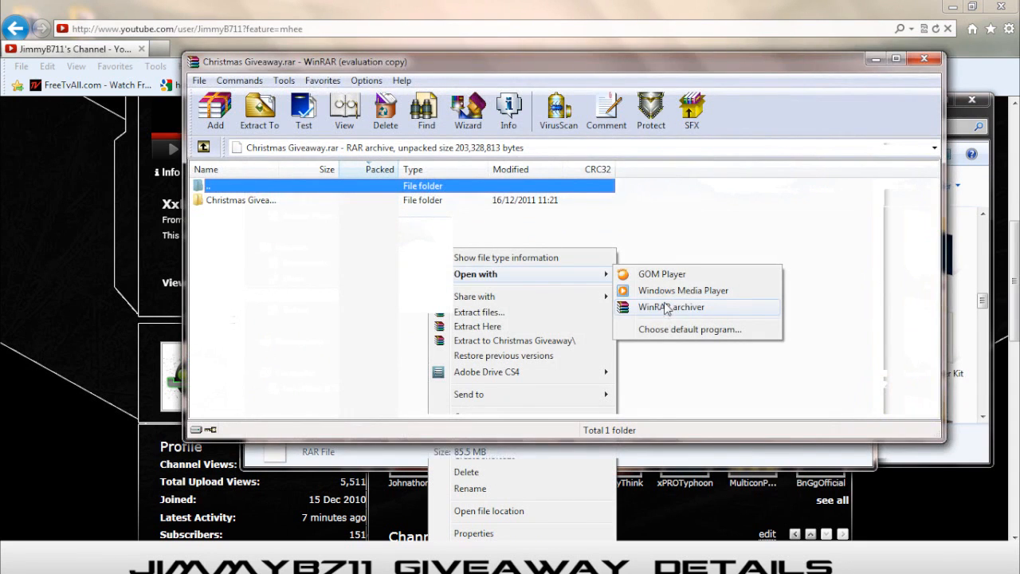
Open the archive in WinRAR, dismiss the license reminder, and enter the nested Christmas Giveaway folder.
{"action": "left_click", "coordinate": [669, 307]}
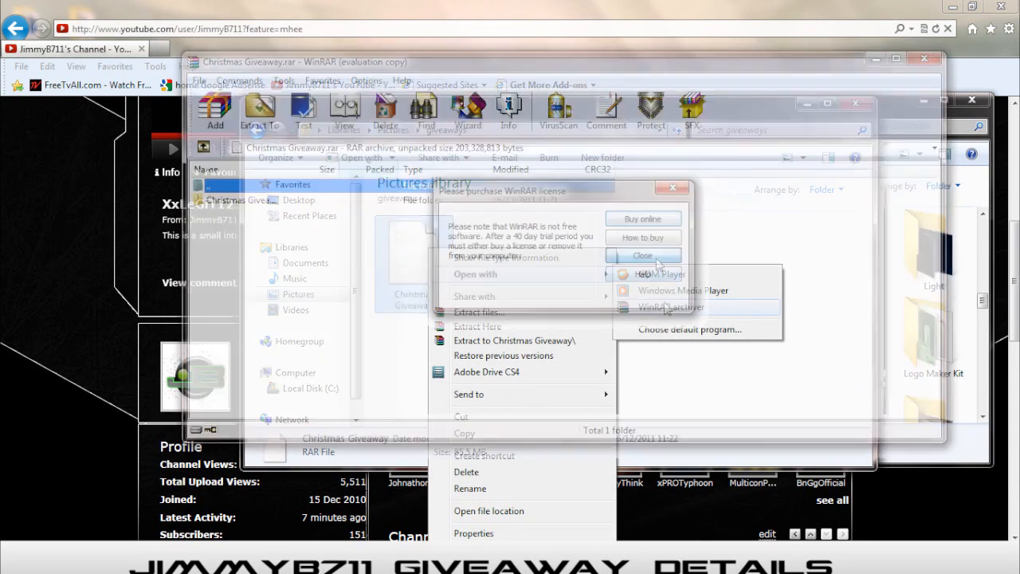
{"action": "left_click", "coordinate": [642, 255]}
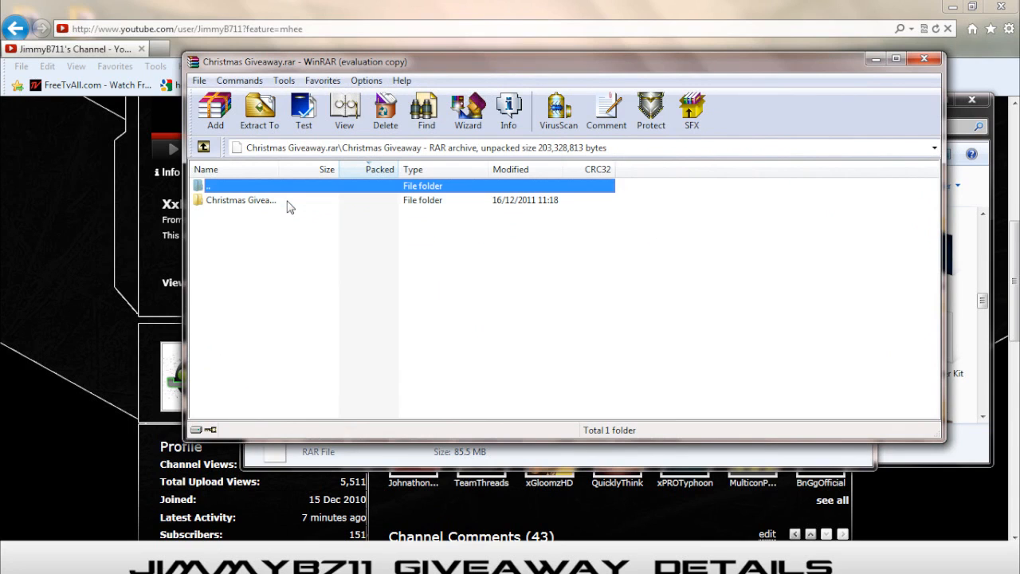
{"action": "double_click", "coordinate": [240, 200]}
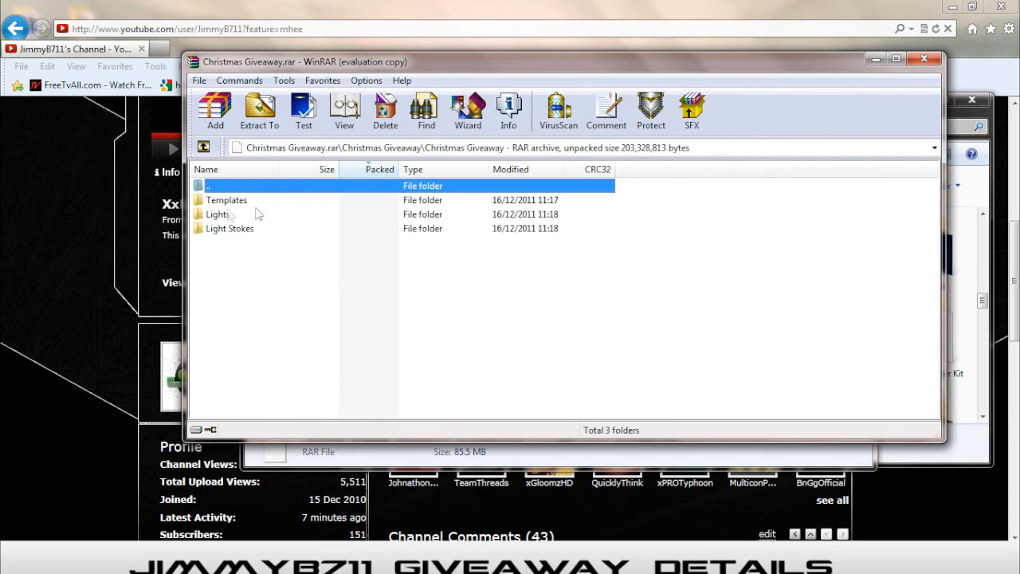
Click through the Templates, Lights and Light Stokes folders inside the archive.
{"action": "left_click", "coordinate": [227, 200]}
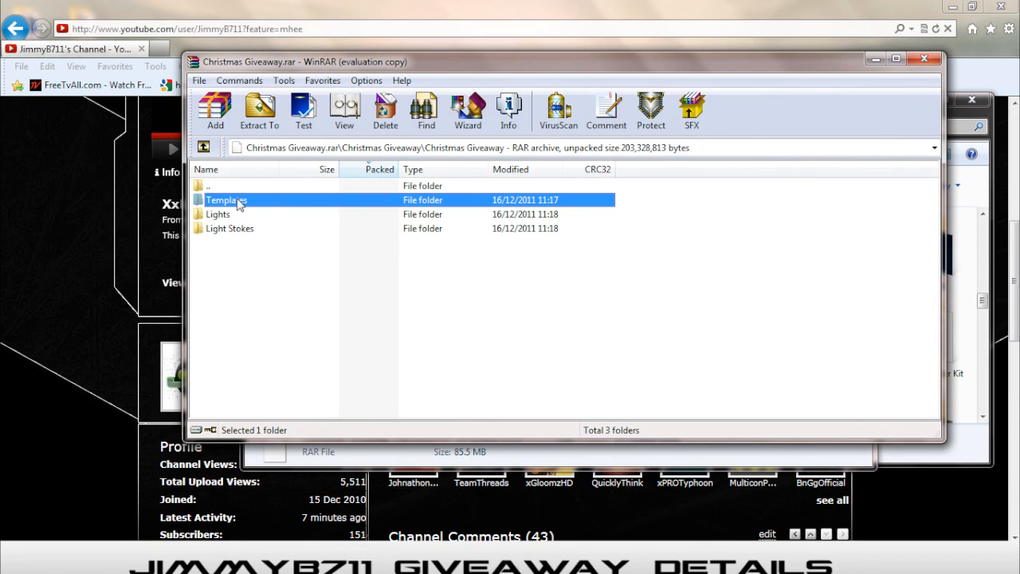
{"action": "mouse_move", "coordinate": [228, 221]}
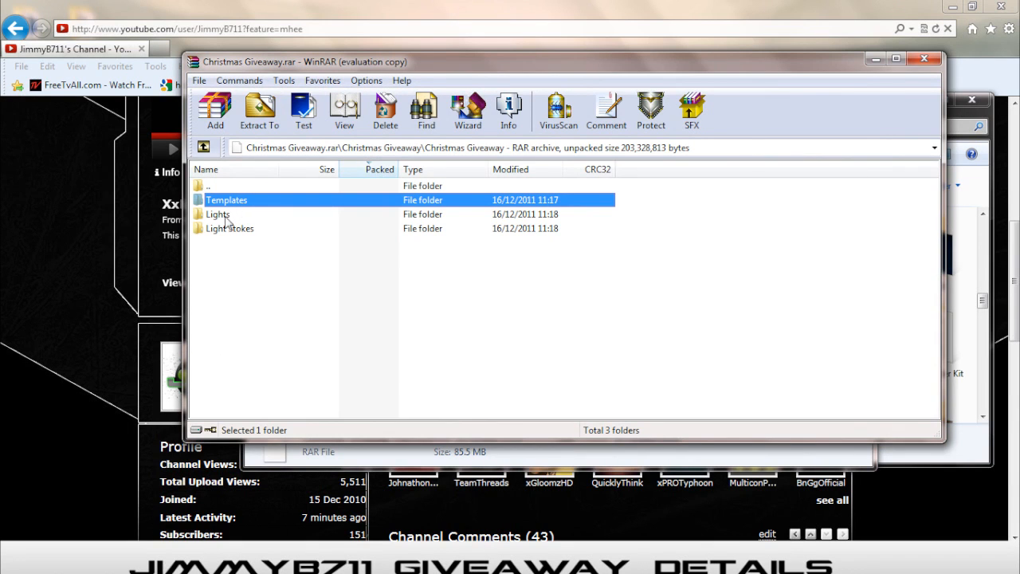
{"action": "left_click", "coordinate": [217, 213]}
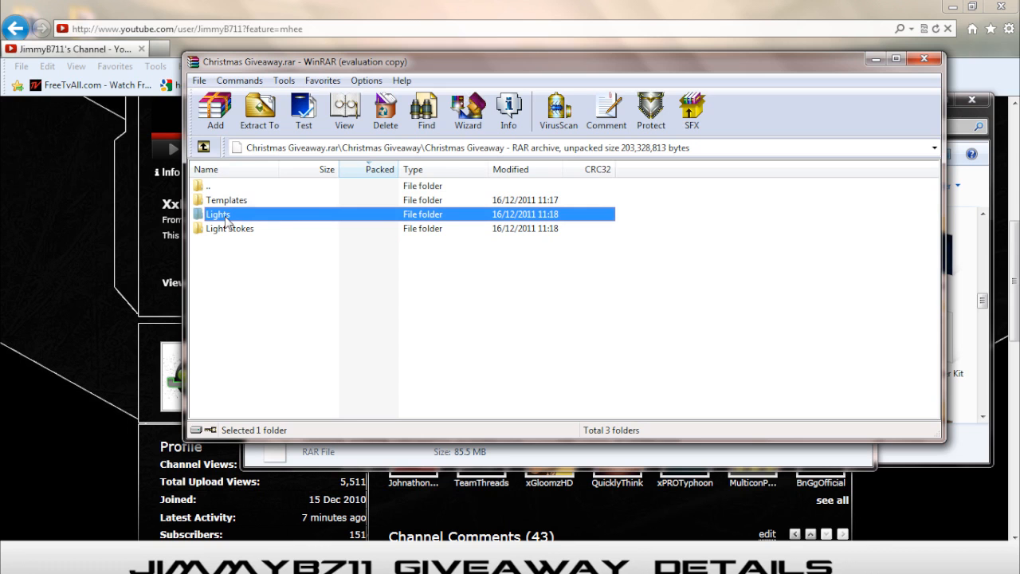
{"action": "left_click", "coordinate": [230, 229]}
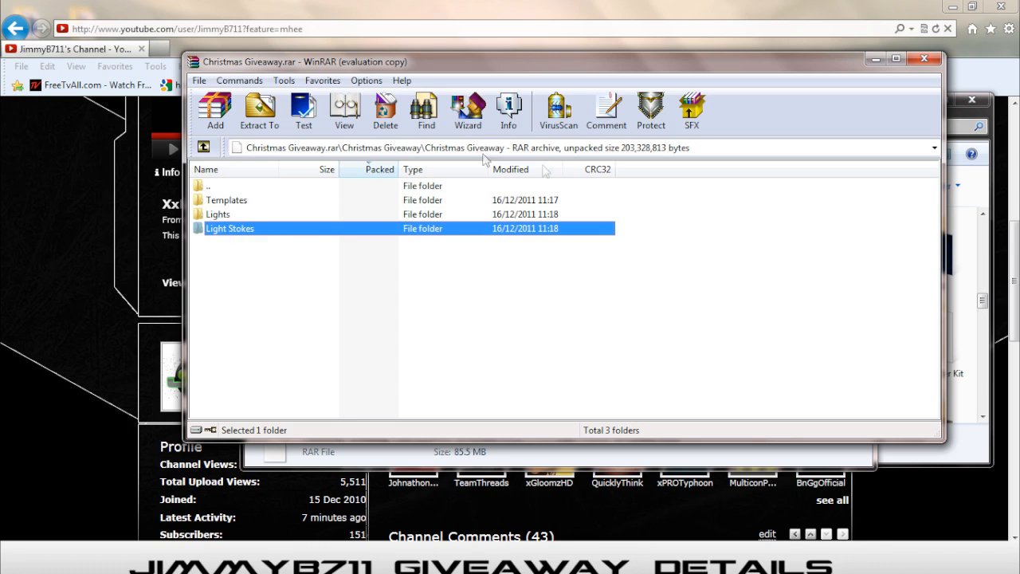
{"action": "left_click", "coordinate": [217, 214]}
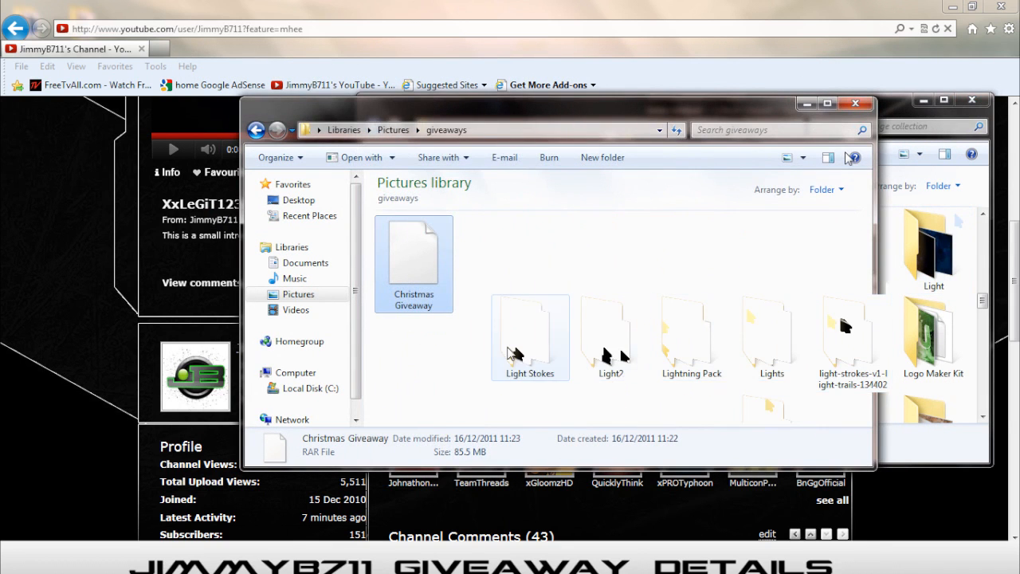
Open Light Stokes and preview the 3 (5), 6 (2) and 8 (4) light-streak images.
{"action": "double_click", "coordinate": [530, 331]}
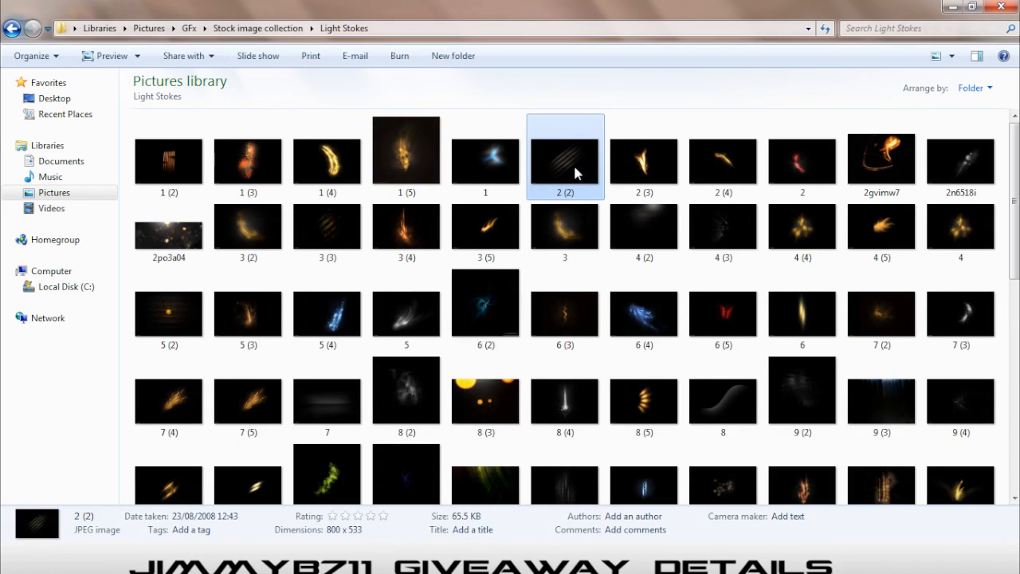
{"action": "left_click", "coordinate": [484, 225]}
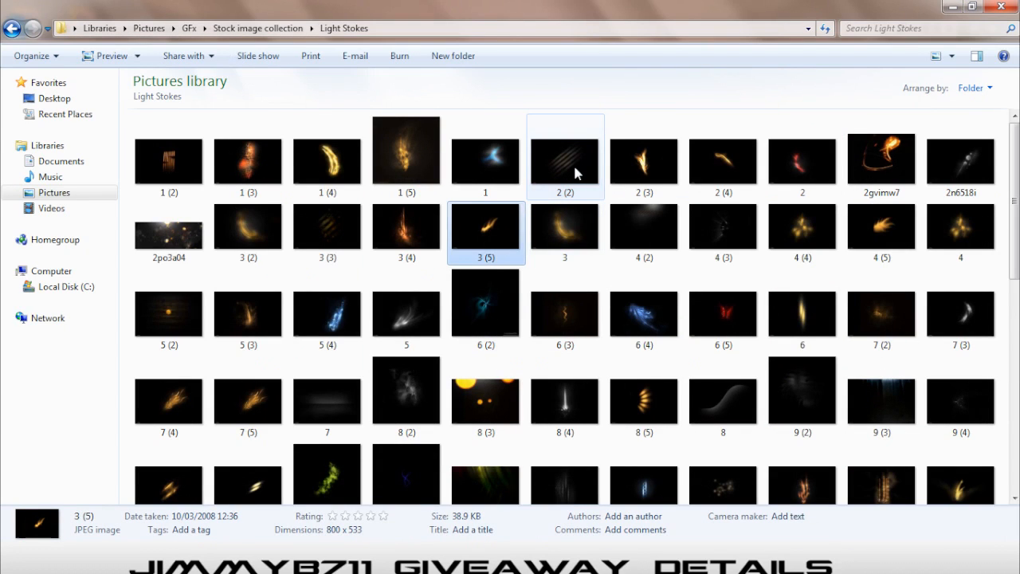
{"action": "left_click", "coordinate": [485, 309]}
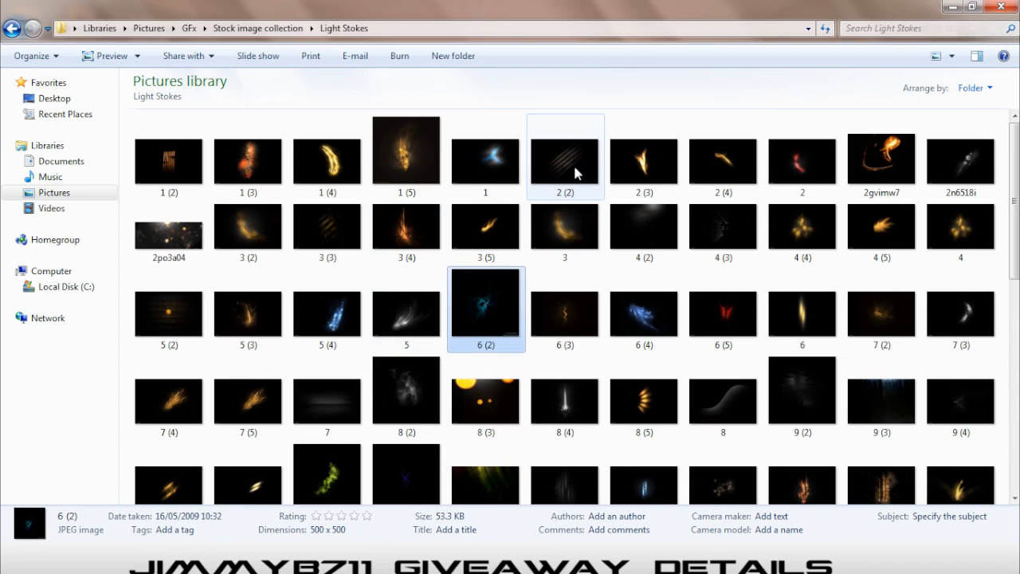
{"action": "left_click", "coordinate": [565, 396]}
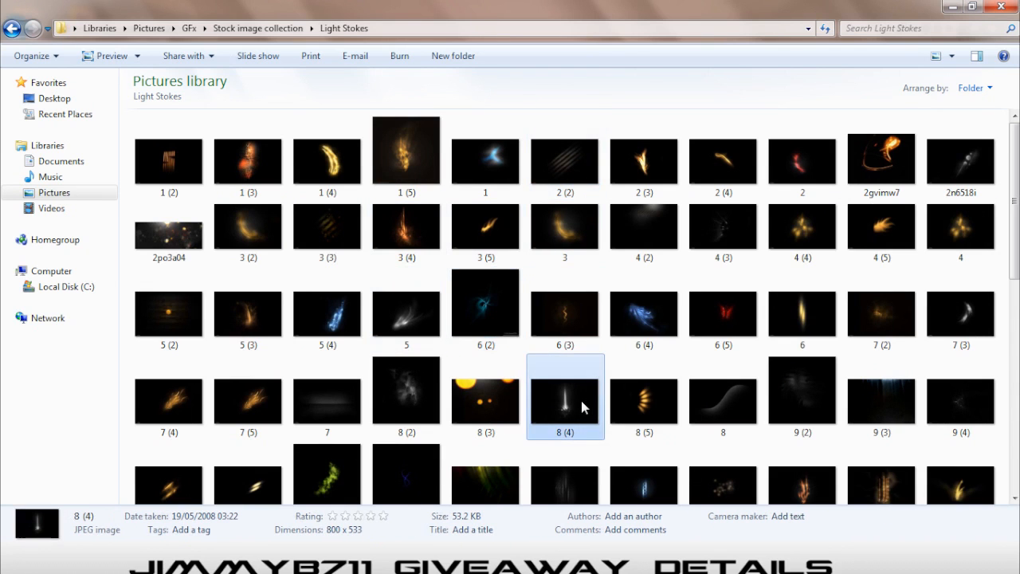
{"action": "left_click", "coordinate": [485, 309]}
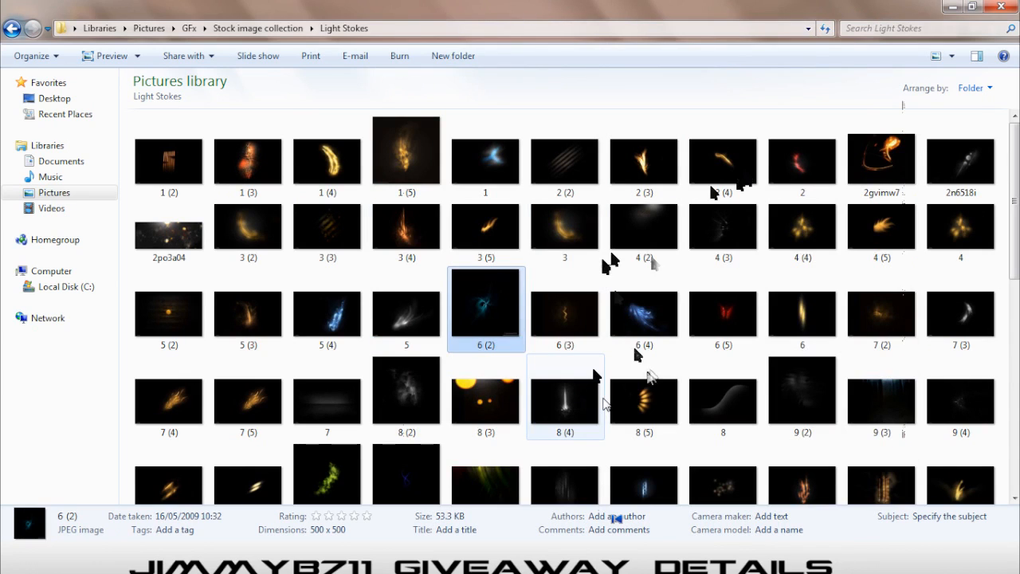
Open the 8 (4) light-stroke image in Windows Photo Viewer.
{"action": "double_click", "coordinate": [565, 396]}
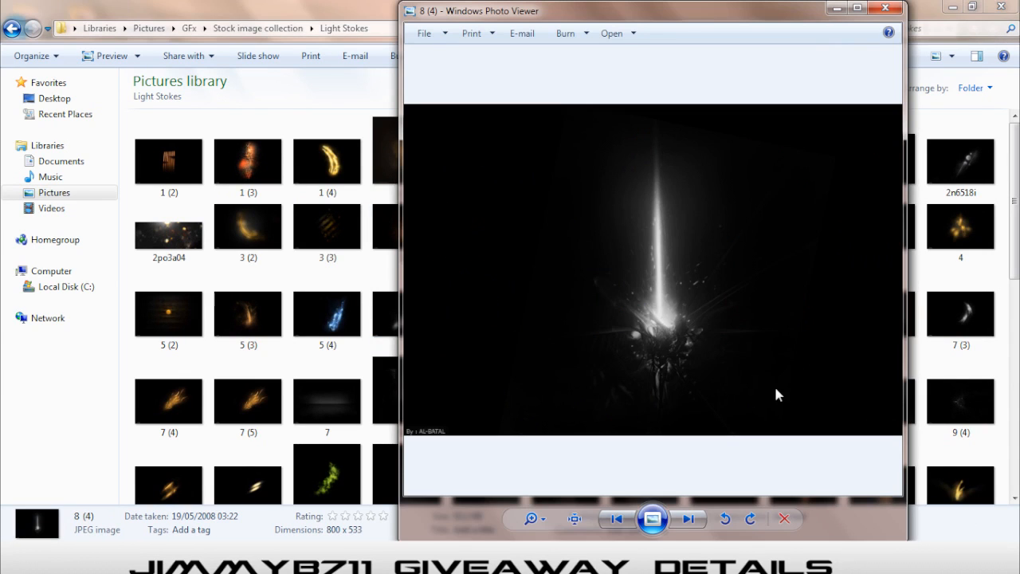
{"action": "mouse_move", "coordinate": [659, 243]}
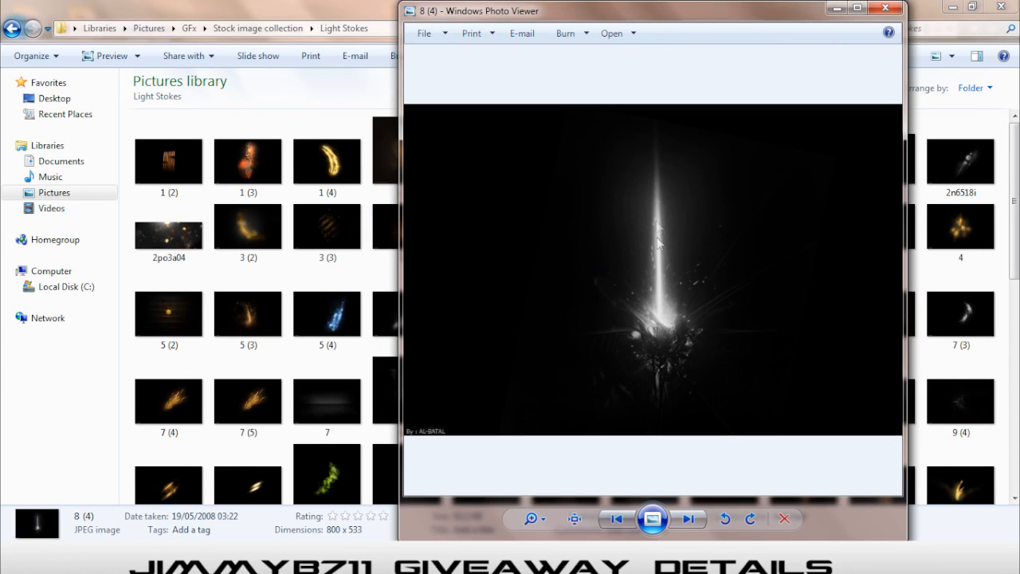
{"action": "mouse_move", "coordinate": [660, 361]}
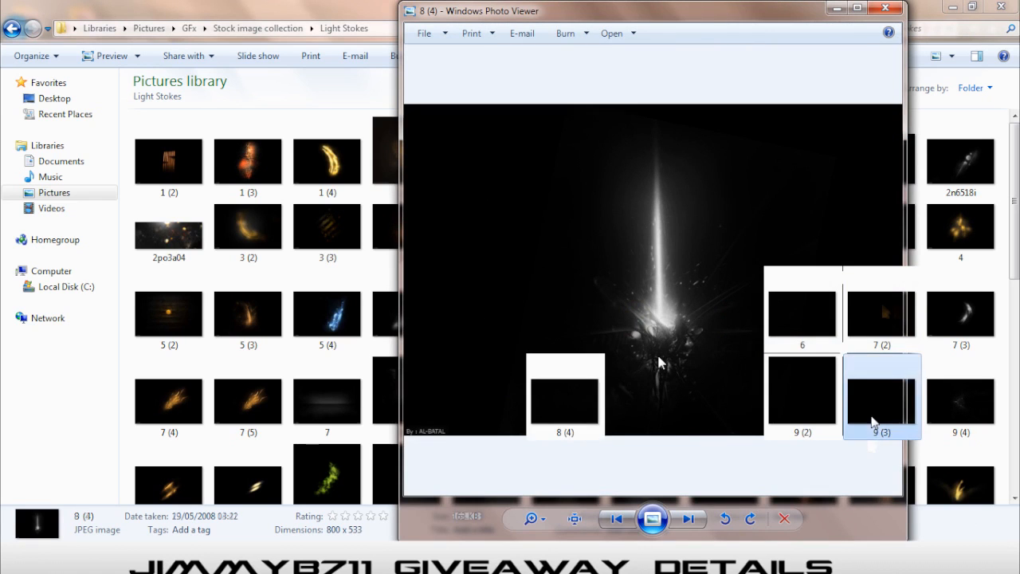
{"action": "left_click", "coordinate": [885, 7]}
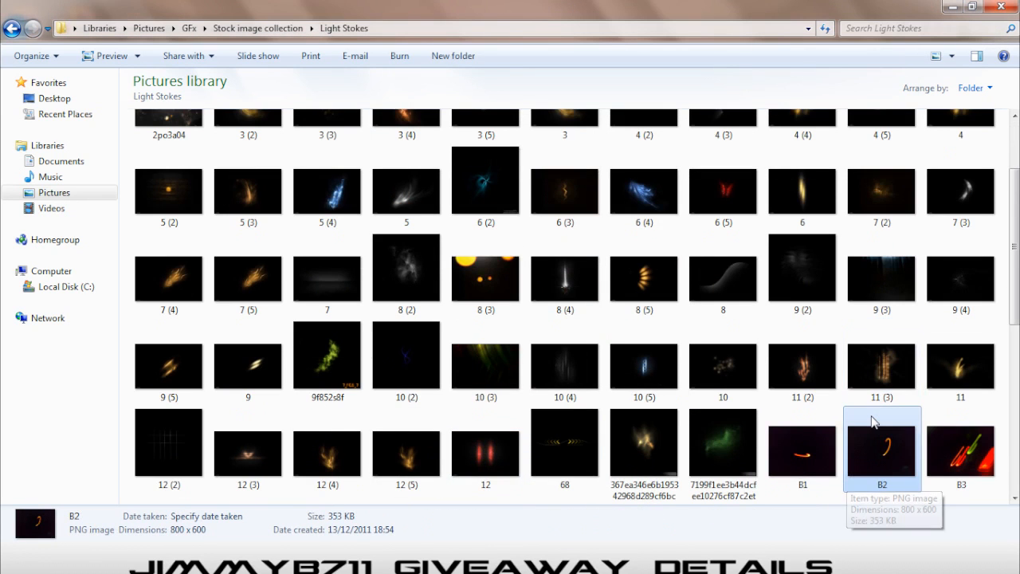
{"action": "scroll", "scroll_direction": "down", "scroll_amount": 3}
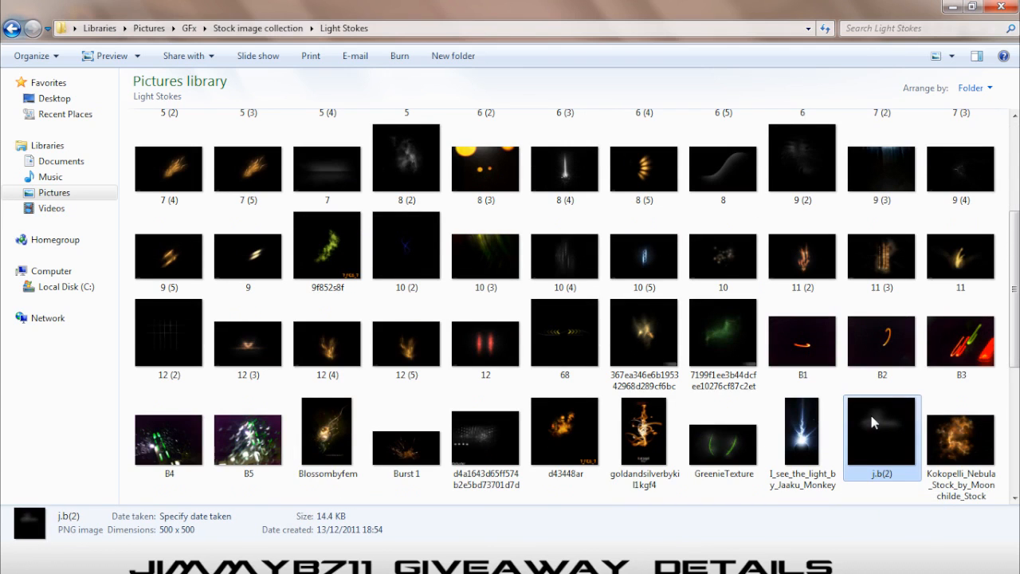
{"action": "mouse_move", "coordinate": [873, 423]}
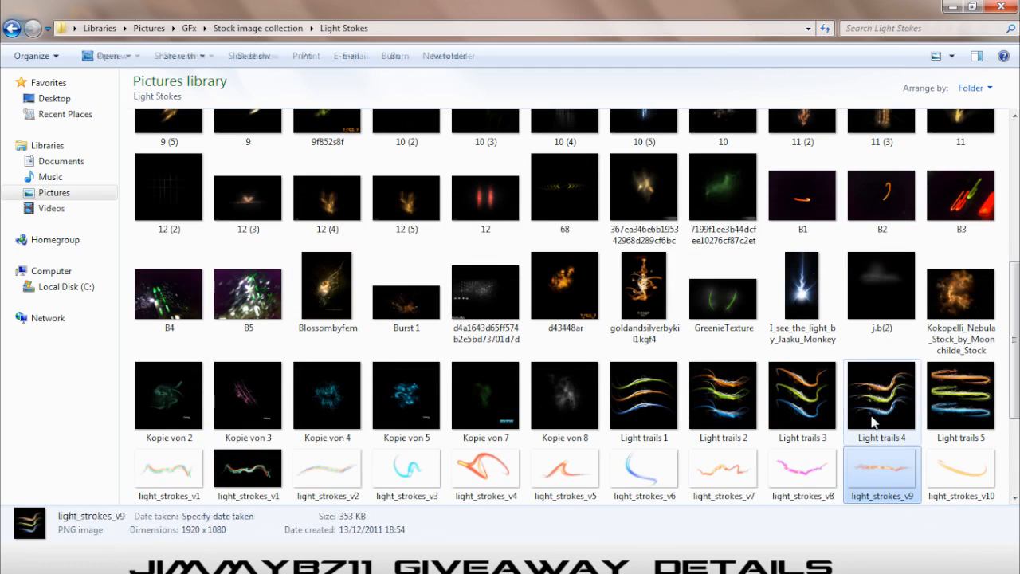
{"action": "scroll", "scroll_direction": "down", "scroll_amount": 3}
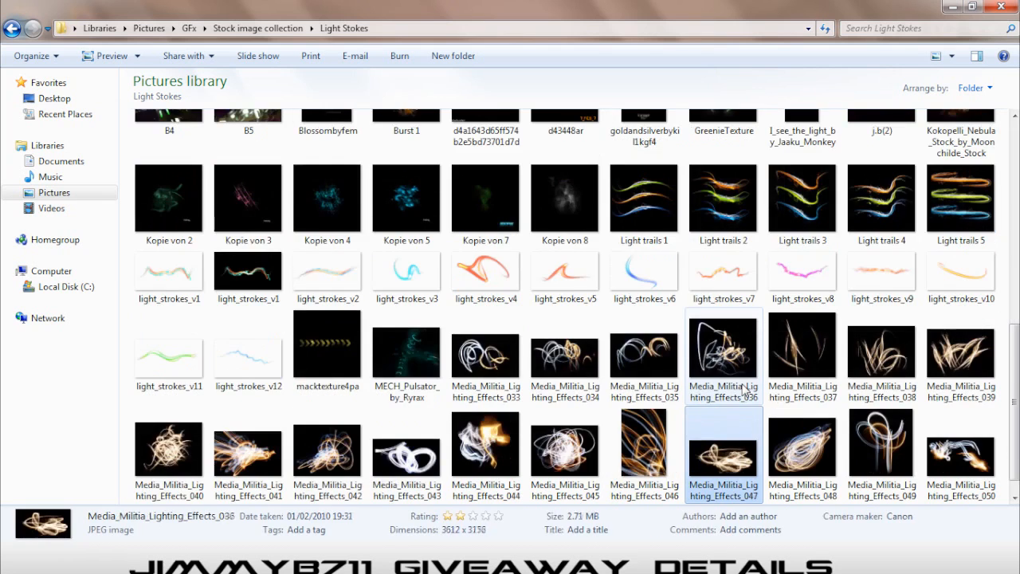
{"action": "scroll", "scroll_direction": "down", "scroll_amount": 3}
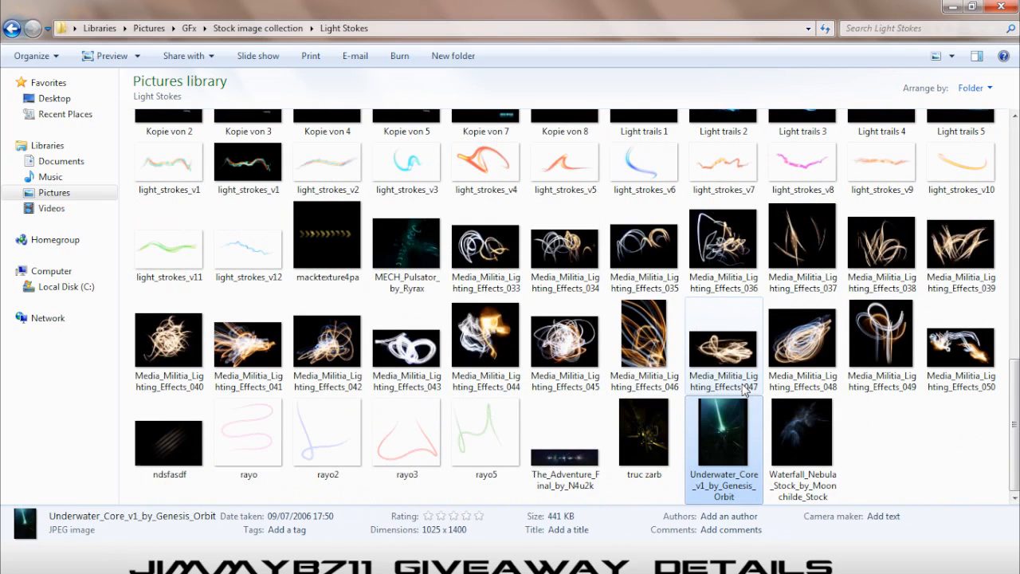
{"action": "left_click", "coordinate": [169, 435]}
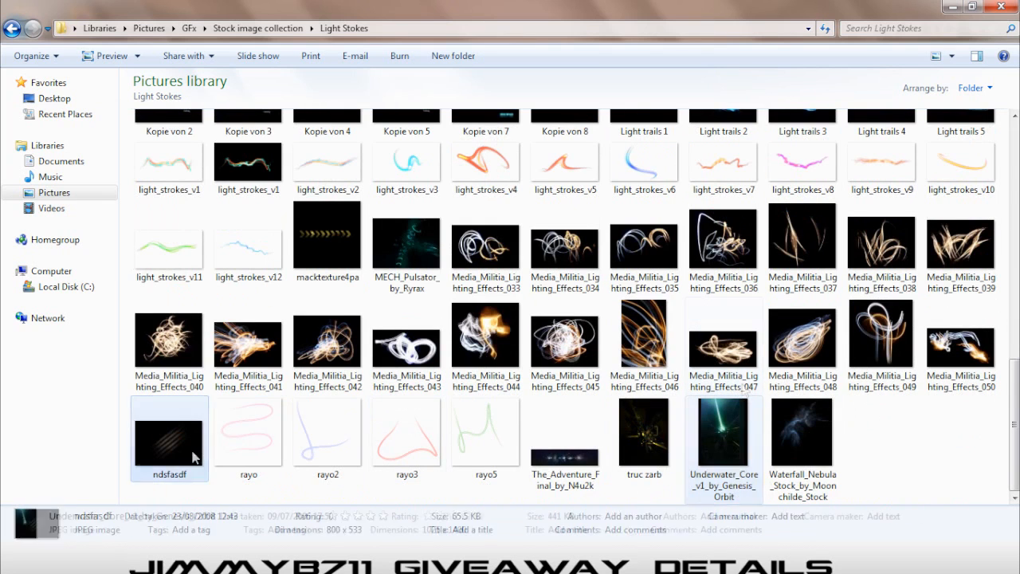
{"action": "left_click", "coordinate": [723, 430]}
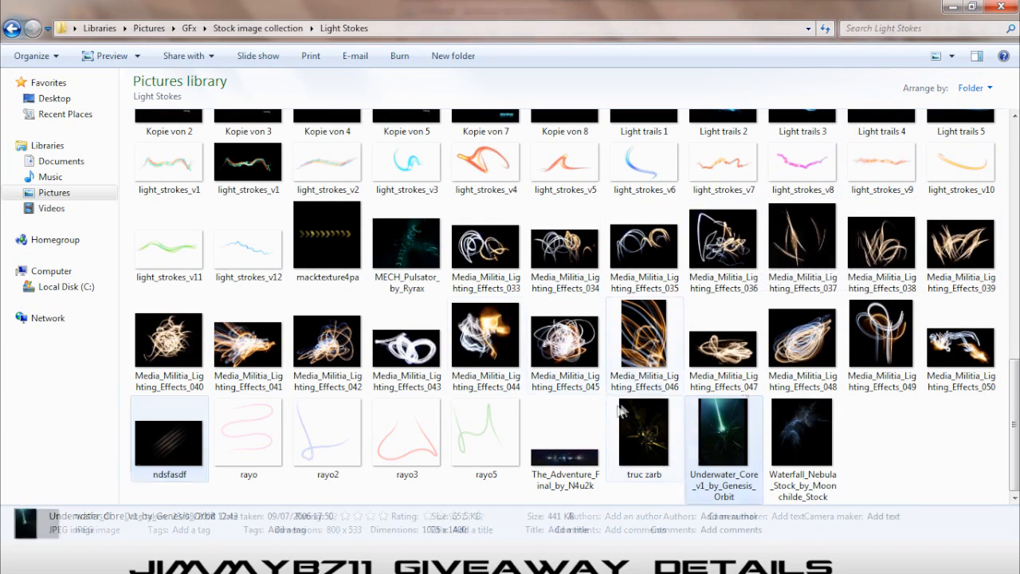
{"action": "double_click", "coordinate": [169, 431]}
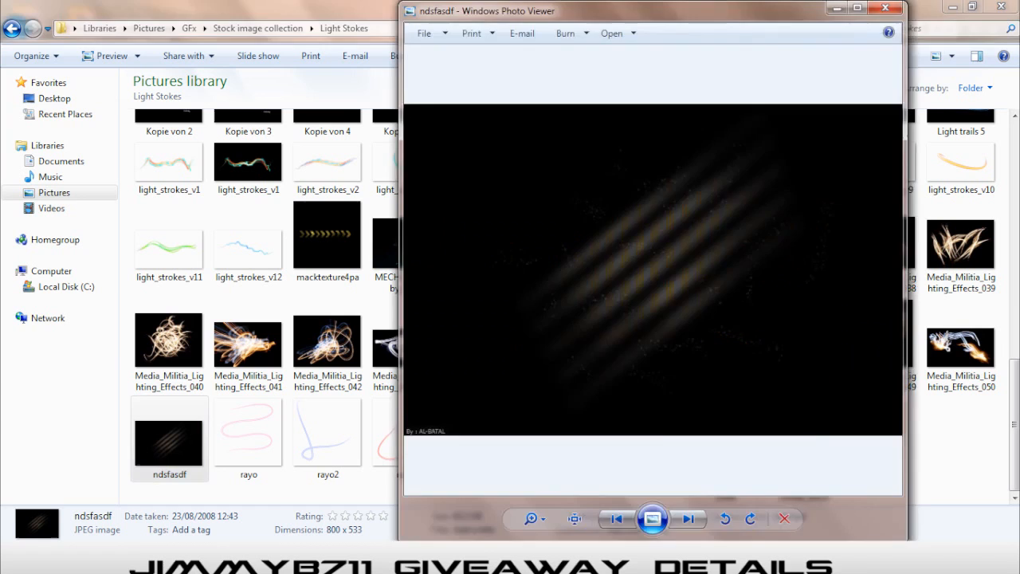
{"action": "left_click", "coordinate": [886, 7]}
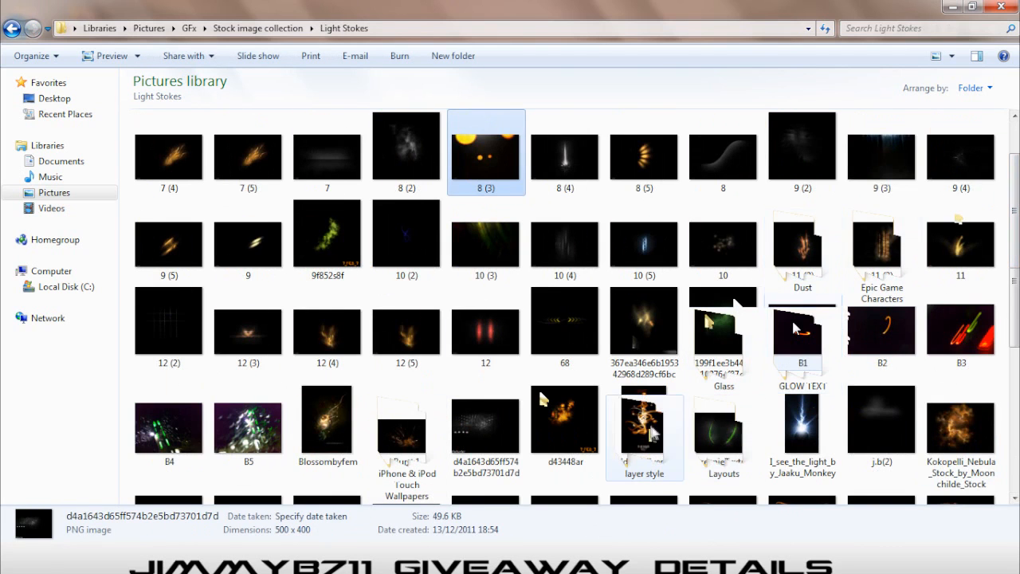
Go back, browse the Light folder's 28 space-light images, then return to Stock image collection.
{"action": "left_click", "coordinate": [12, 27]}
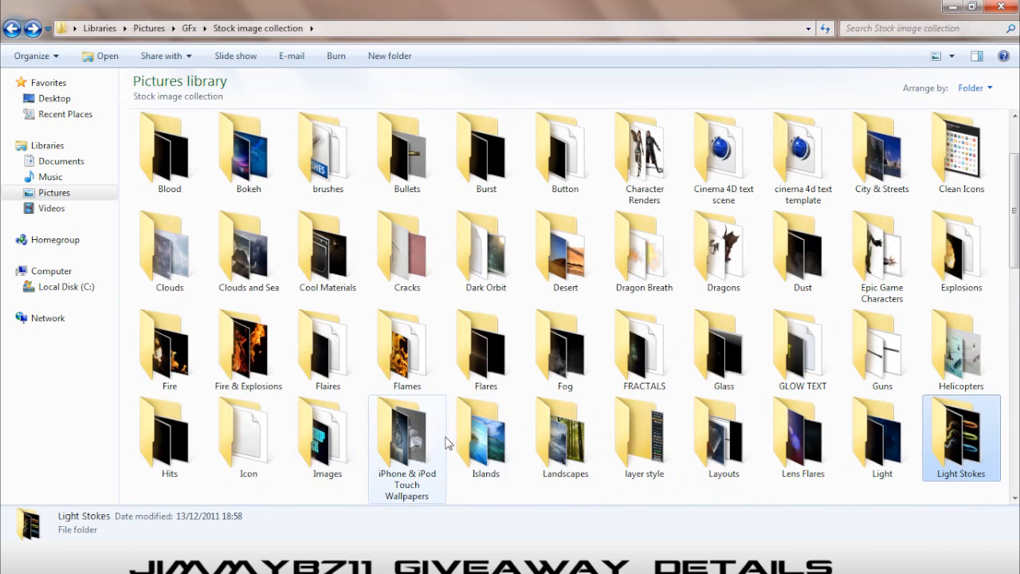
{"action": "left_click", "coordinate": [881, 437]}
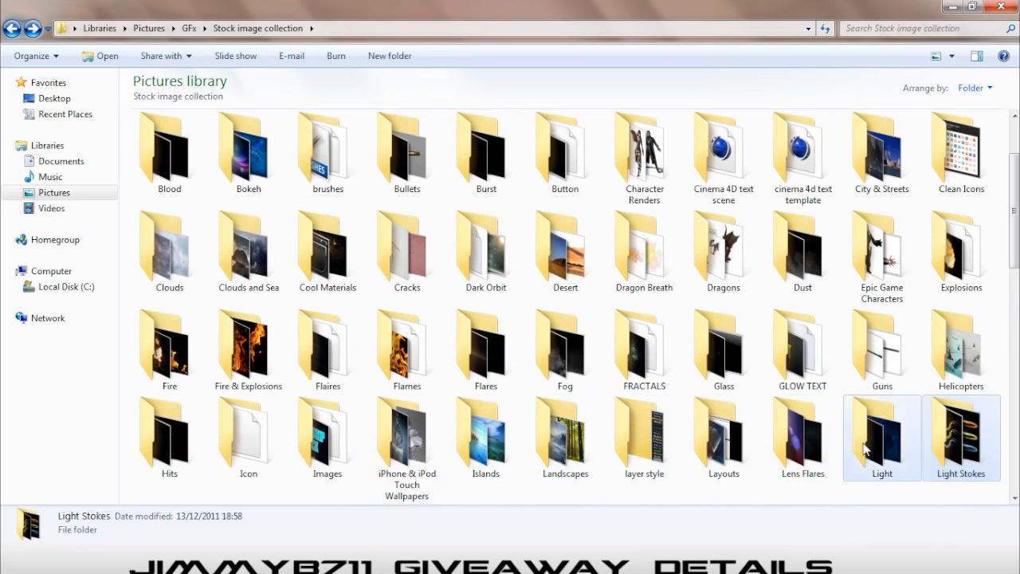
{"action": "double_click", "coordinate": [881, 437]}
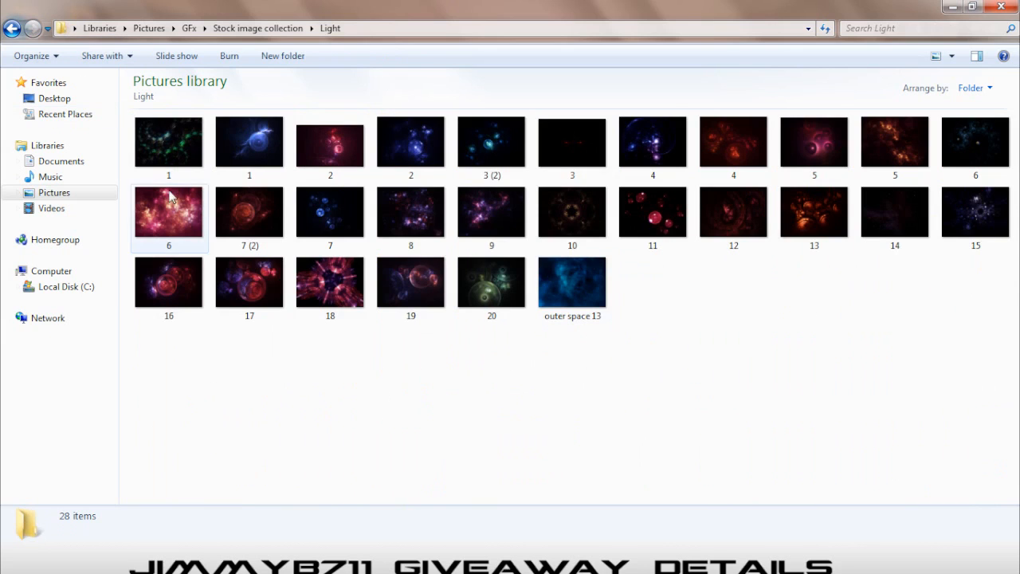
{"action": "left_click", "coordinate": [330, 280]}
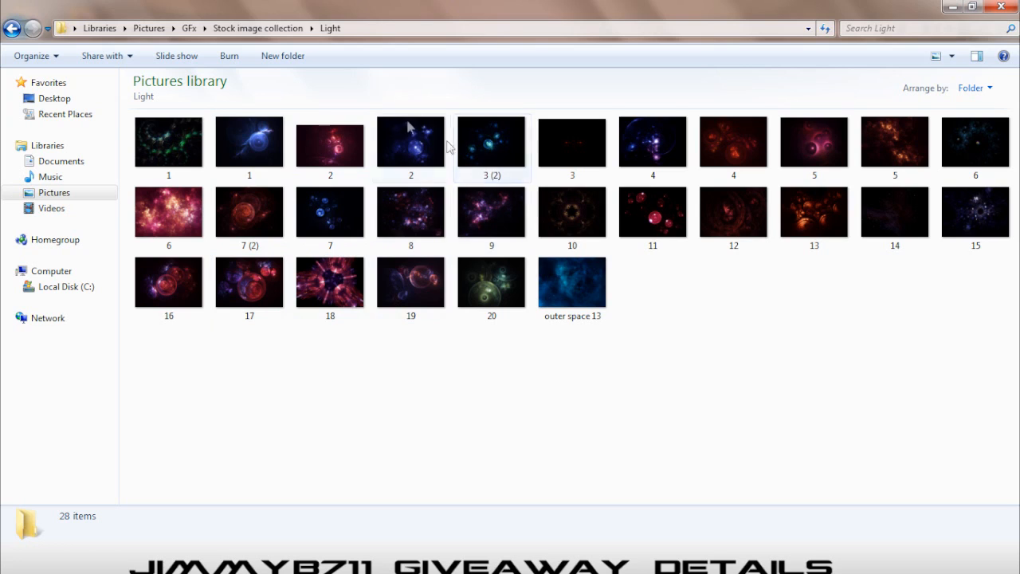
{"action": "left_click", "coordinate": [250, 281]}
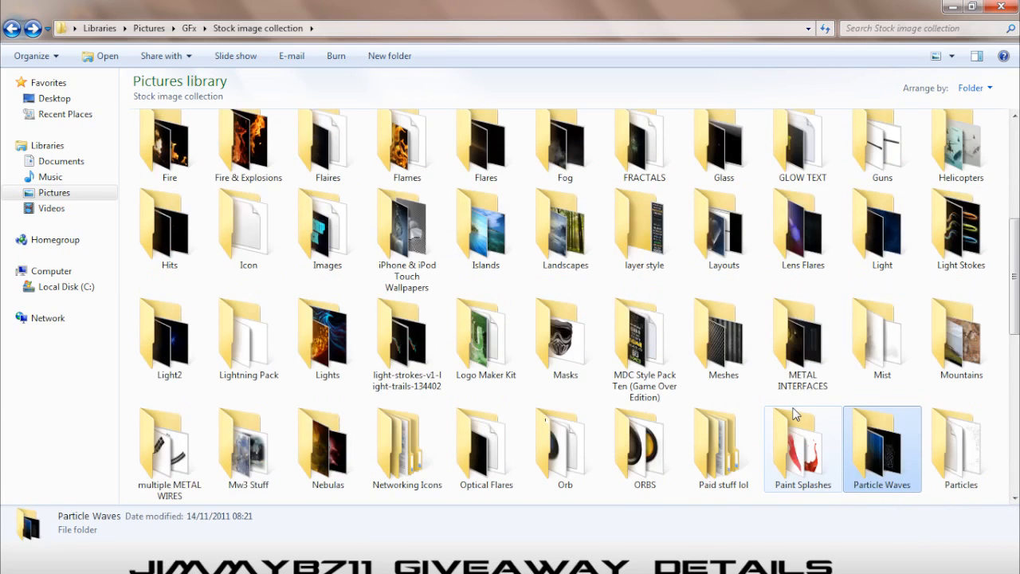
Check details of the Templates PSDs RATED WEB LAYOUT, RATED PARTNER BG, Partner Youtube Template and 1, then enter Youtube Channel Templates.
{"action": "scroll", "scroll_direction": "down", "scroll_amount": 3}
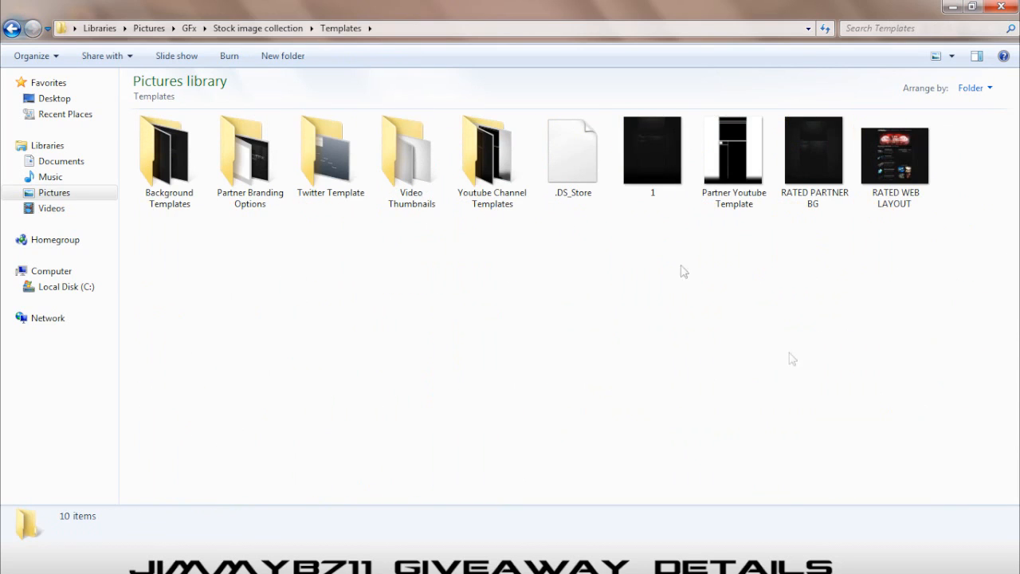
{"action": "left_click", "coordinate": [893, 159]}
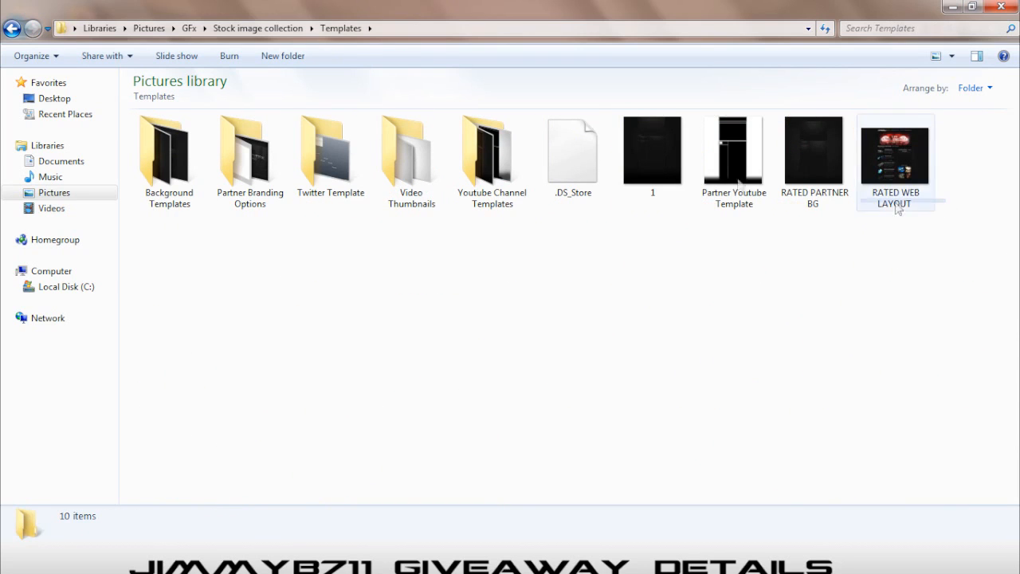
{"action": "left_click", "coordinate": [894, 151]}
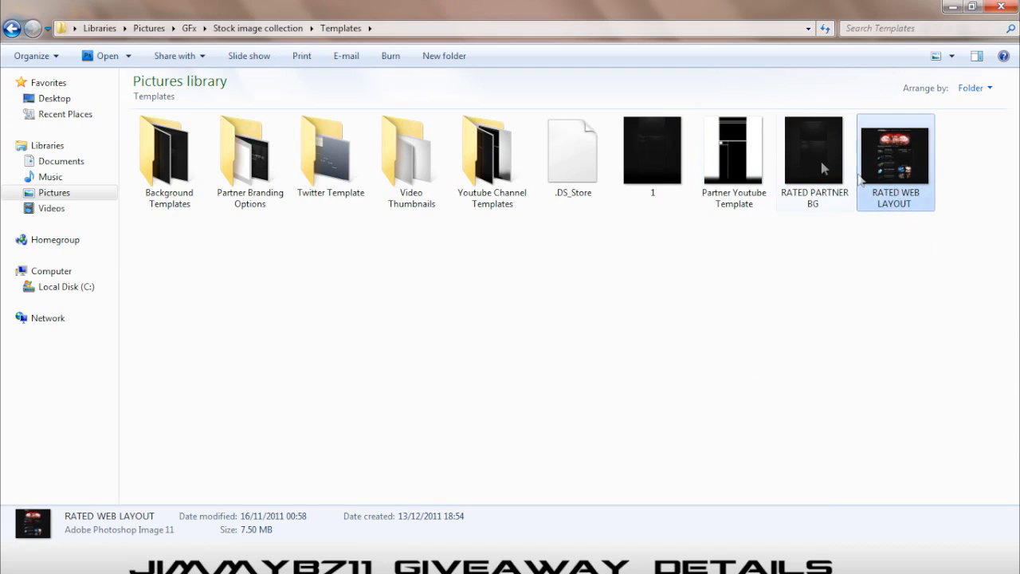
{"action": "left_click", "coordinate": [814, 151]}
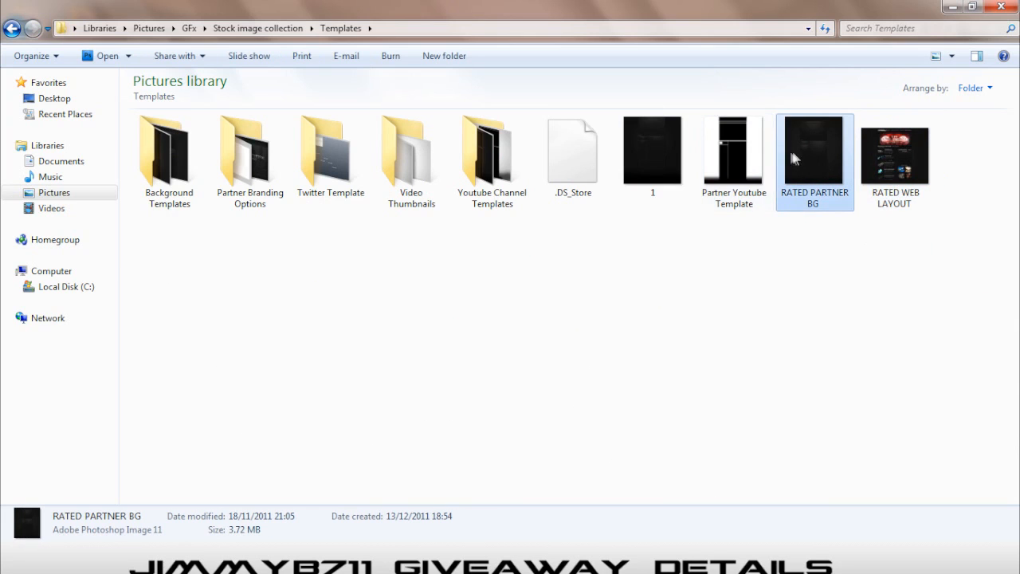
{"action": "left_click", "coordinate": [733, 150]}
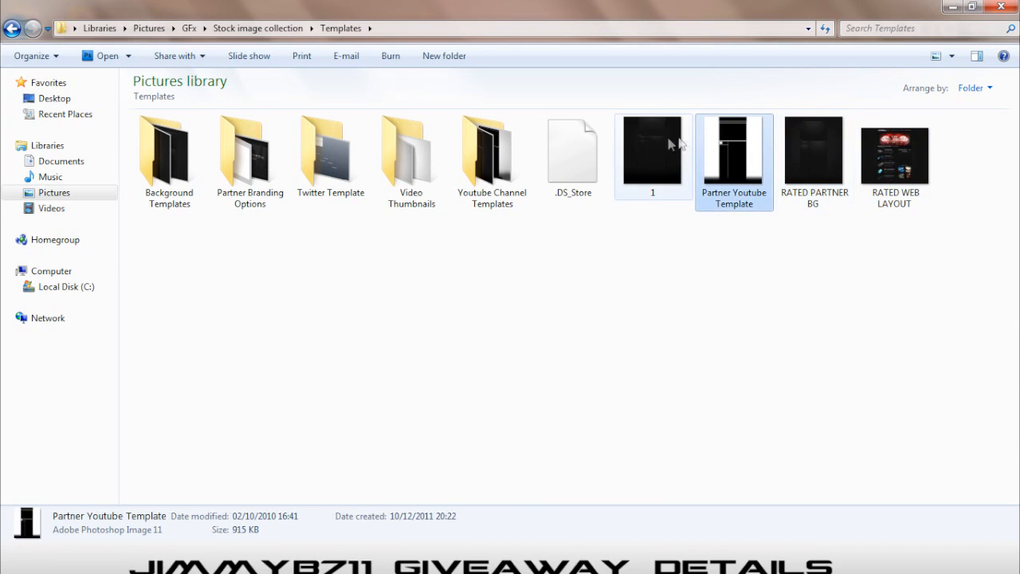
{"action": "left_click", "coordinate": [651, 150]}
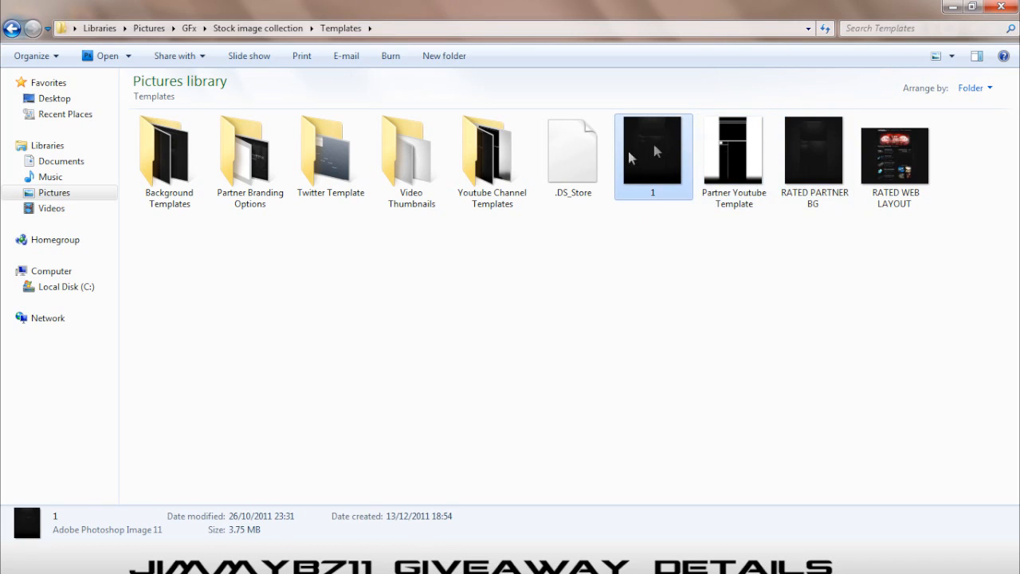
{"action": "mouse_move", "coordinate": [331, 206]}
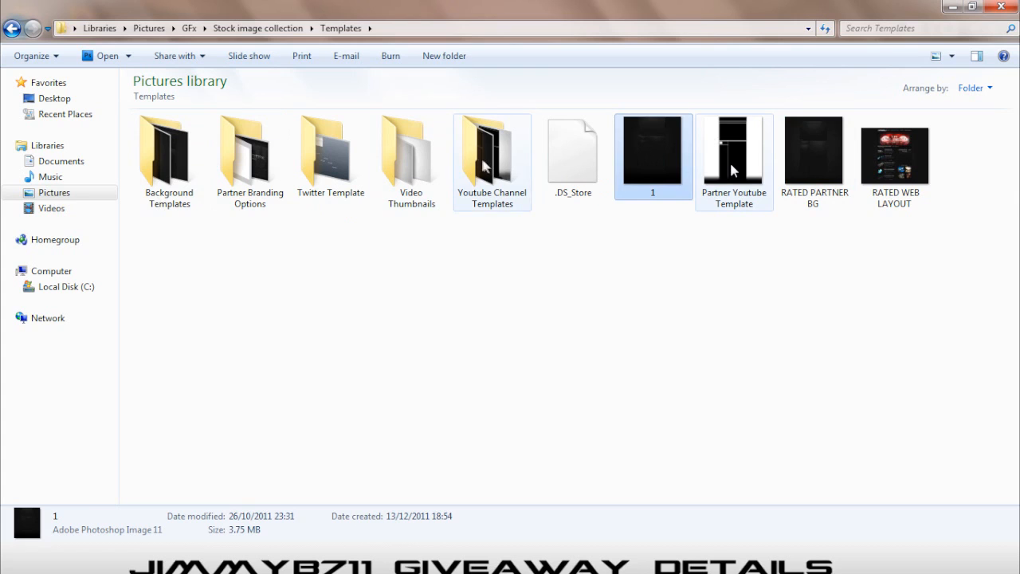
{"action": "double_click", "coordinate": [492, 149]}
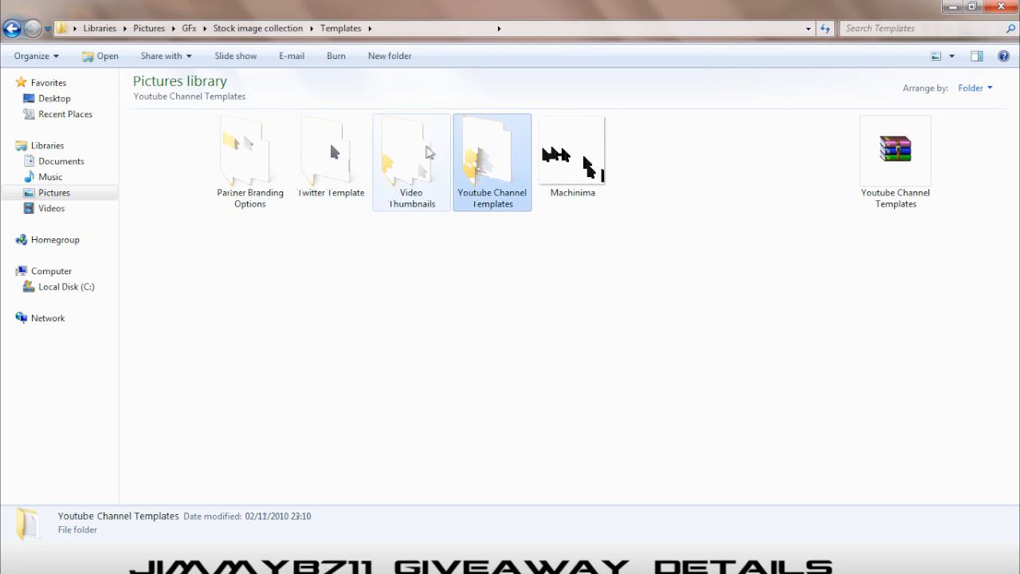
Open Background Templates, select its New folder, then go back.
{"action": "double_click", "coordinate": [492, 152]}
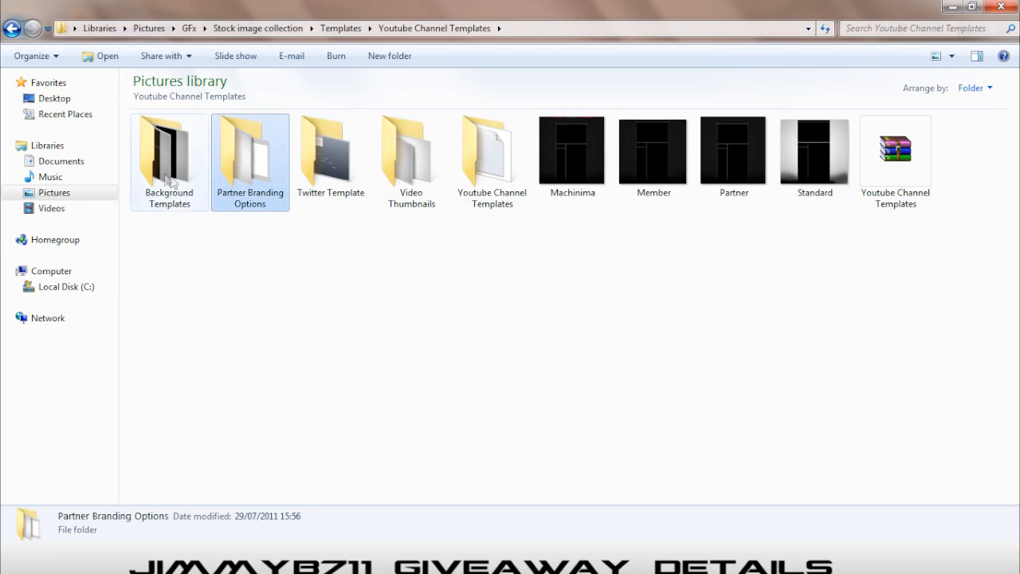
{"action": "left_click", "coordinate": [169, 151]}
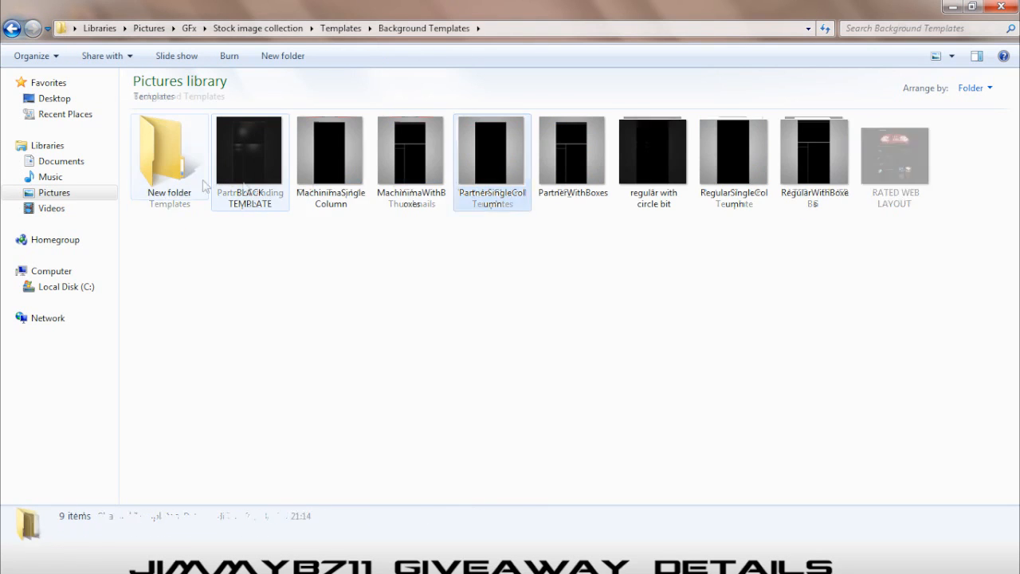
{"action": "left_click", "coordinate": [169, 151]}
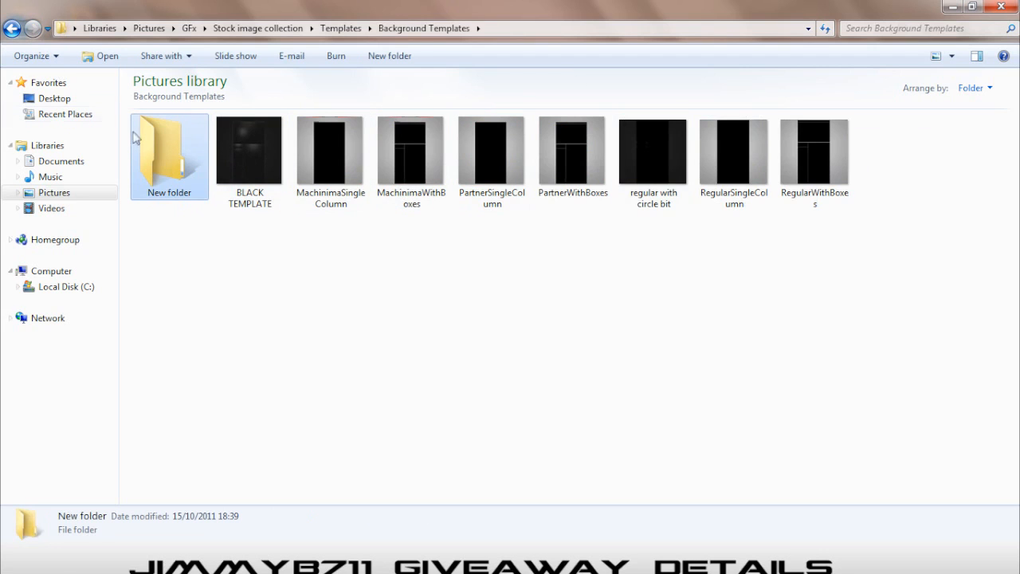
{"action": "left_click", "coordinate": [13, 27]}
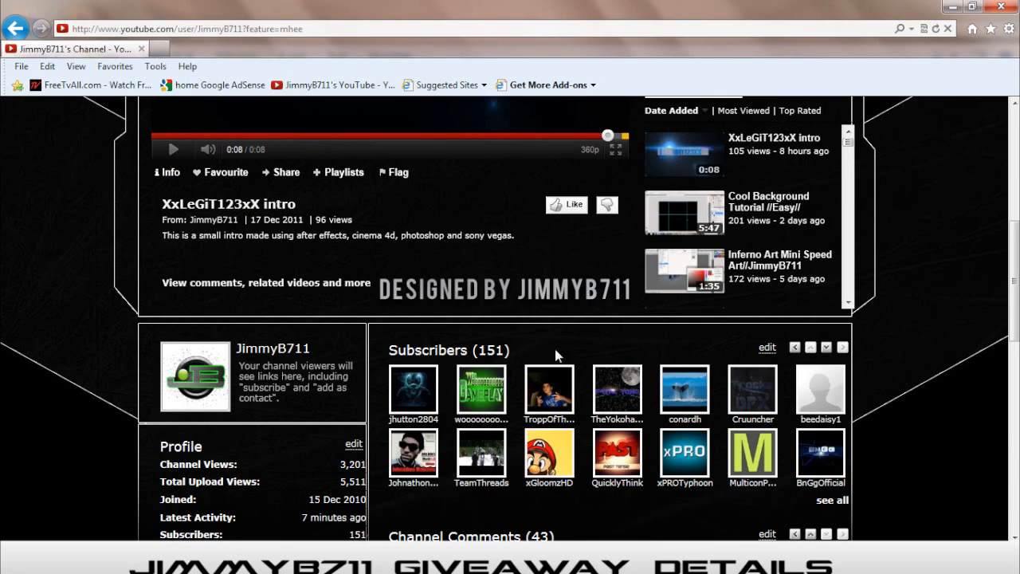
{"action": "mouse_move", "coordinate": [960, 396]}
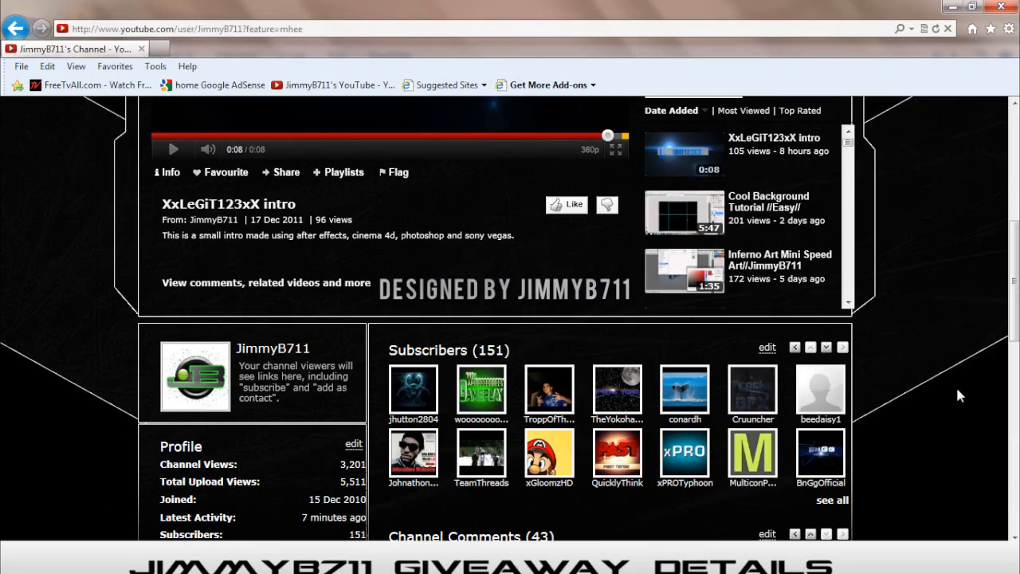
Scroll the JimmyB711 channel page down to subscribers, profile details and comments.
{"action": "scroll", "scroll_direction": "down", "scroll_amount": 3}
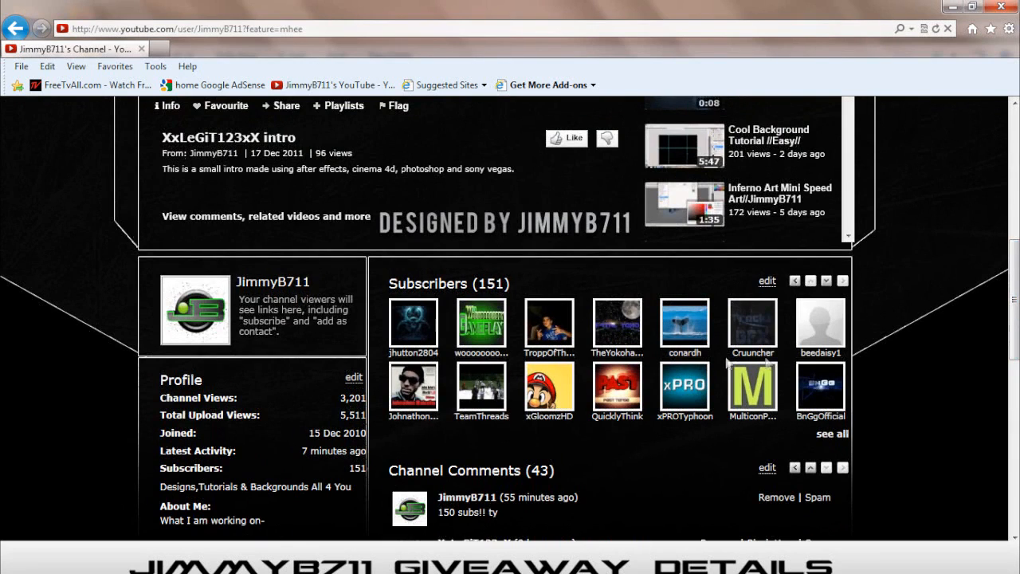
{"action": "scroll", "scroll_direction": "down", "scroll_amount": 3}
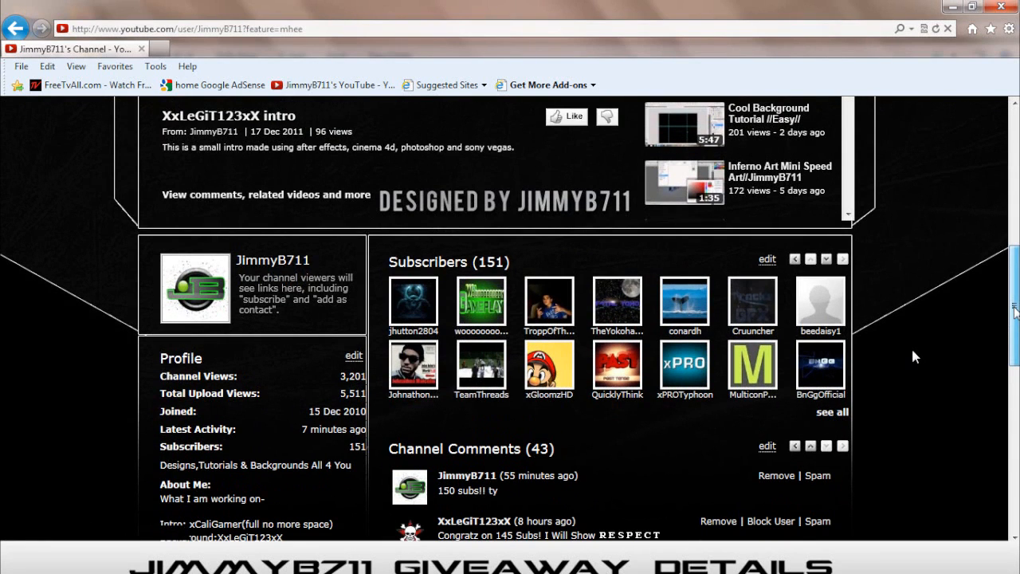